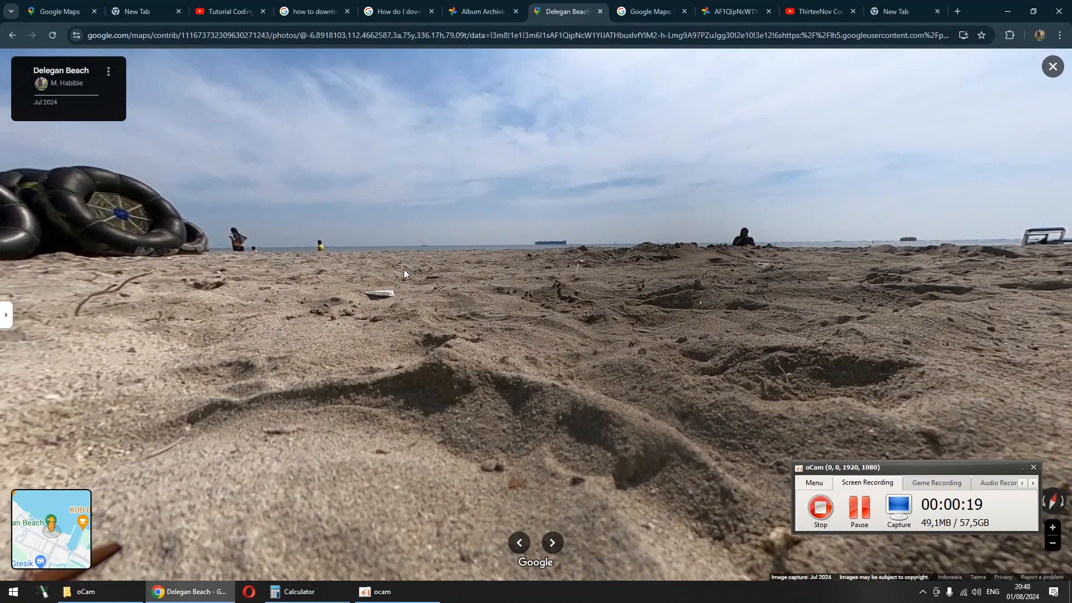
pyautogui.moveTo(838, 455)
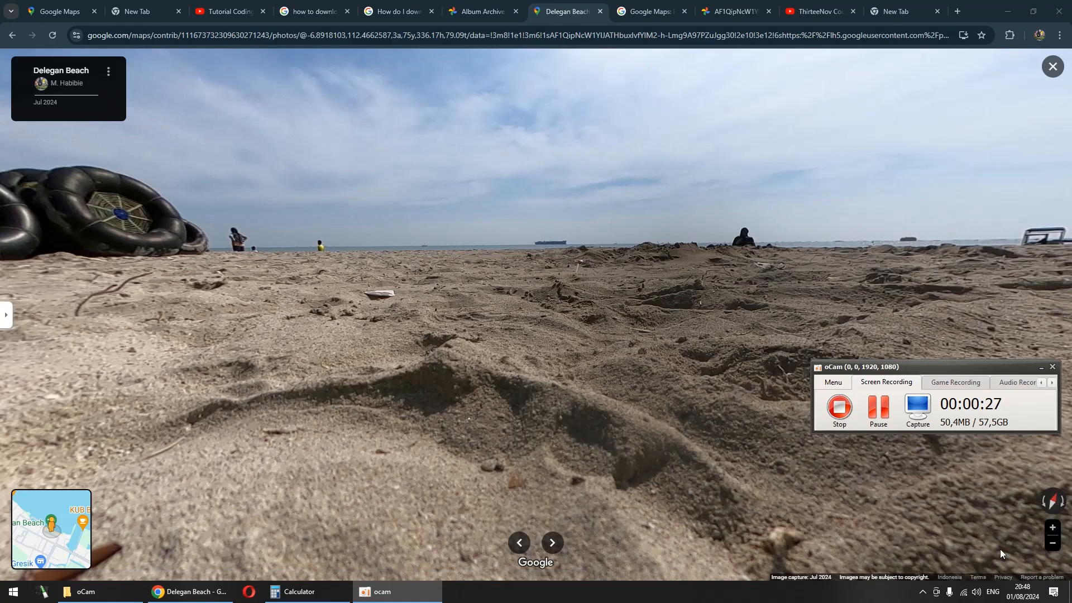
# Step: Switch to the Google Maps report page showing the flat, unwrapped beach panorama
pyautogui.click(1024, 578)
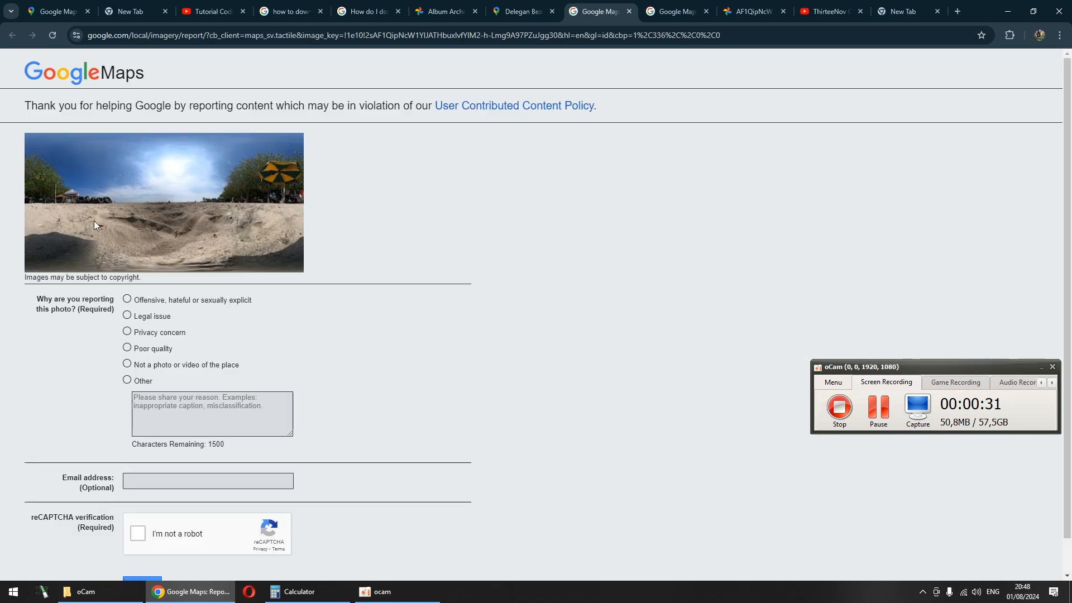
pyautogui.moveTo(414, 244)
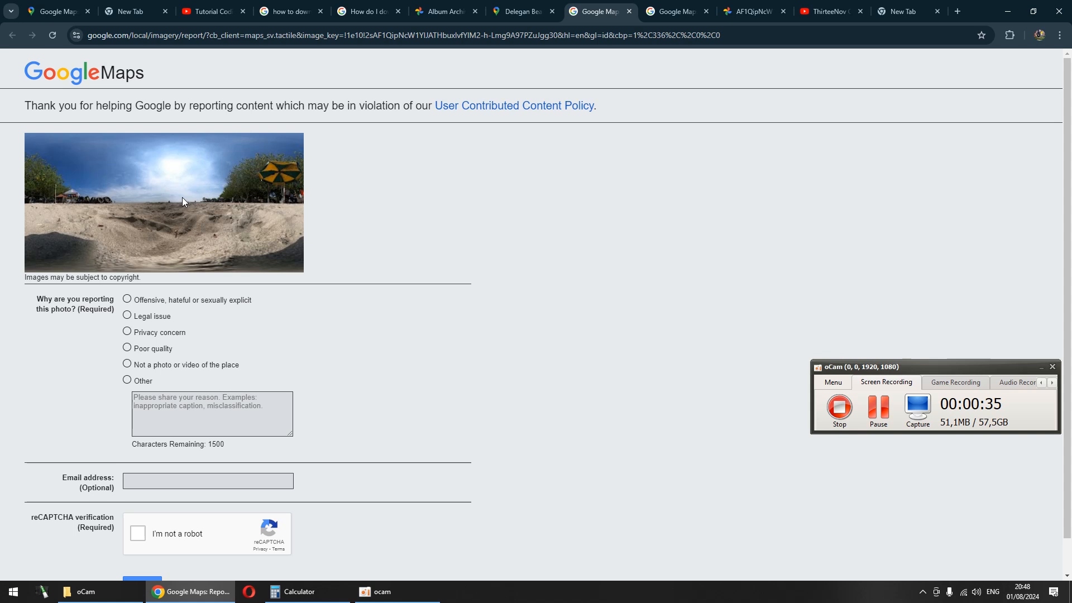
# Step: Bring up the context menu on the panorama thumbnail to open it in a new tab
pyautogui.rightClick(182, 201)
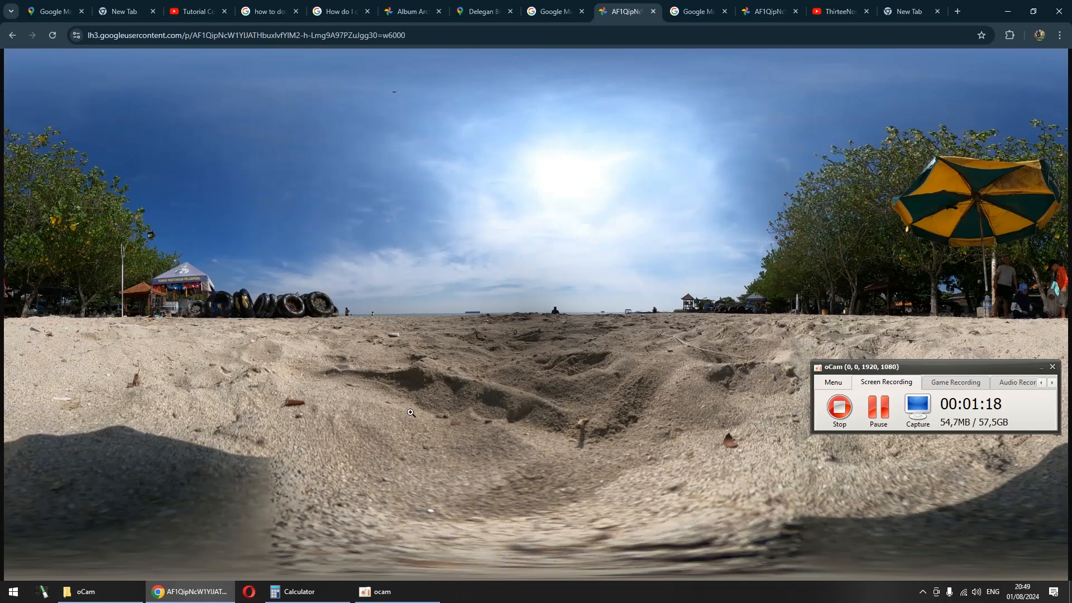
pyautogui.moveTo(535, 226)
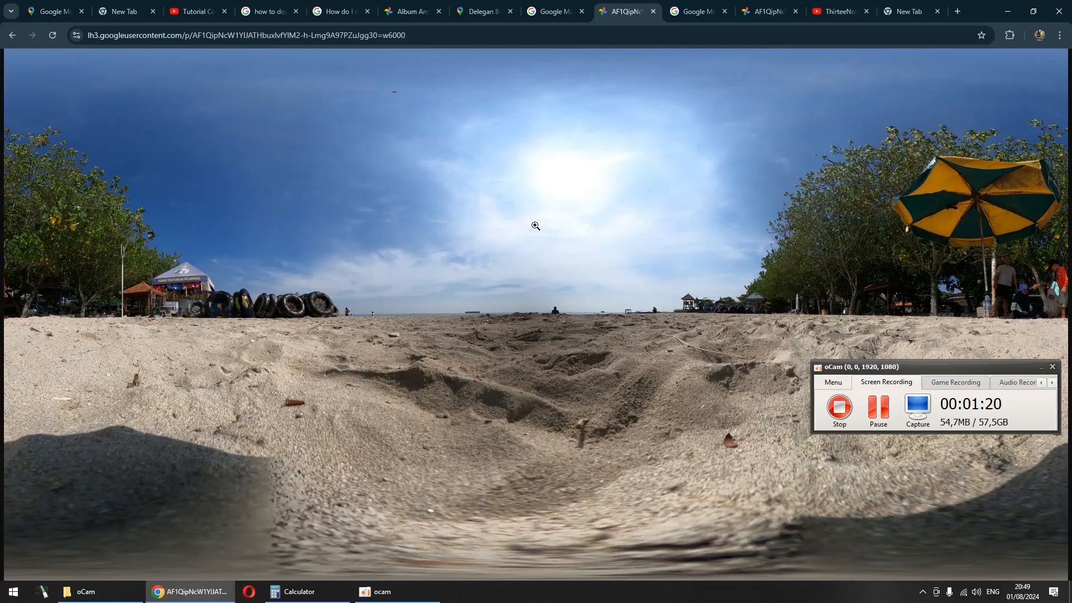
# Step: Bring up the oCam folder in File Explorer with the saved GS__3563.jpg panorama
pyautogui.click(81, 592)
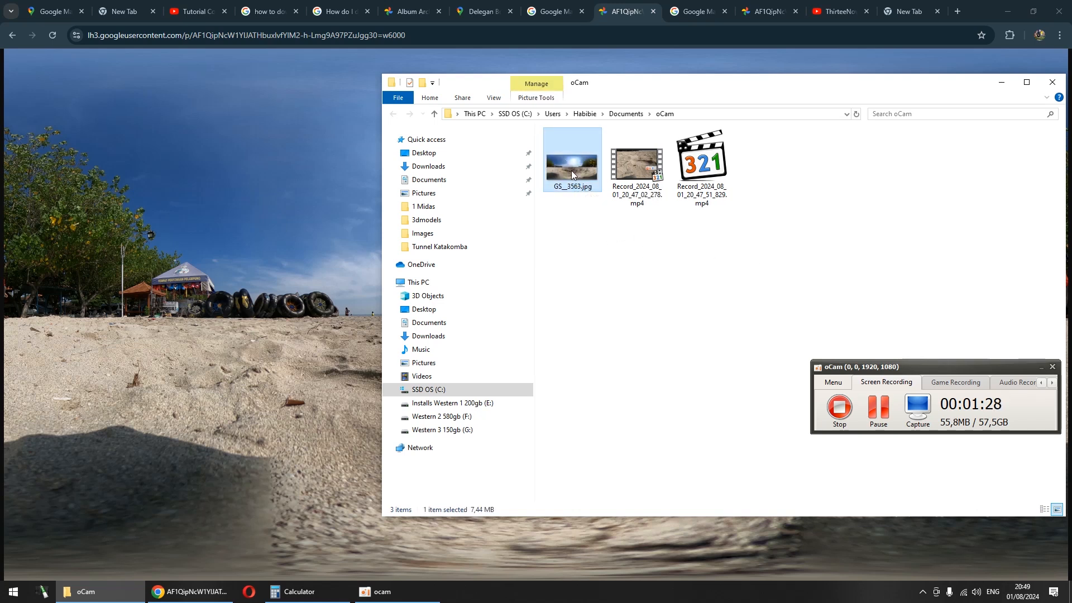
pyautogui.doubleClick(572, 161)
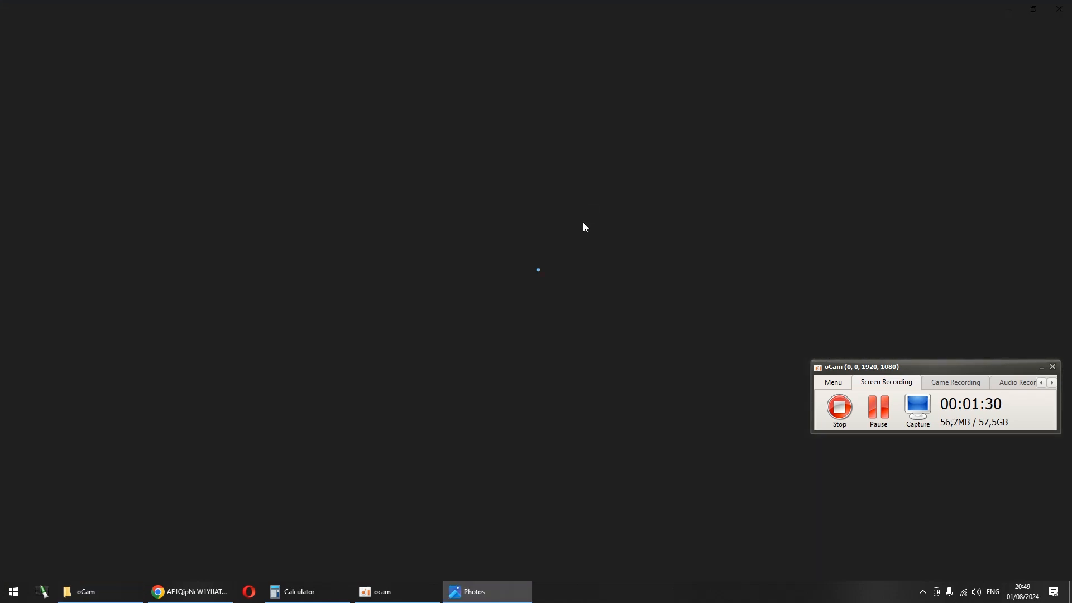
pyautogui.click(486, 592)
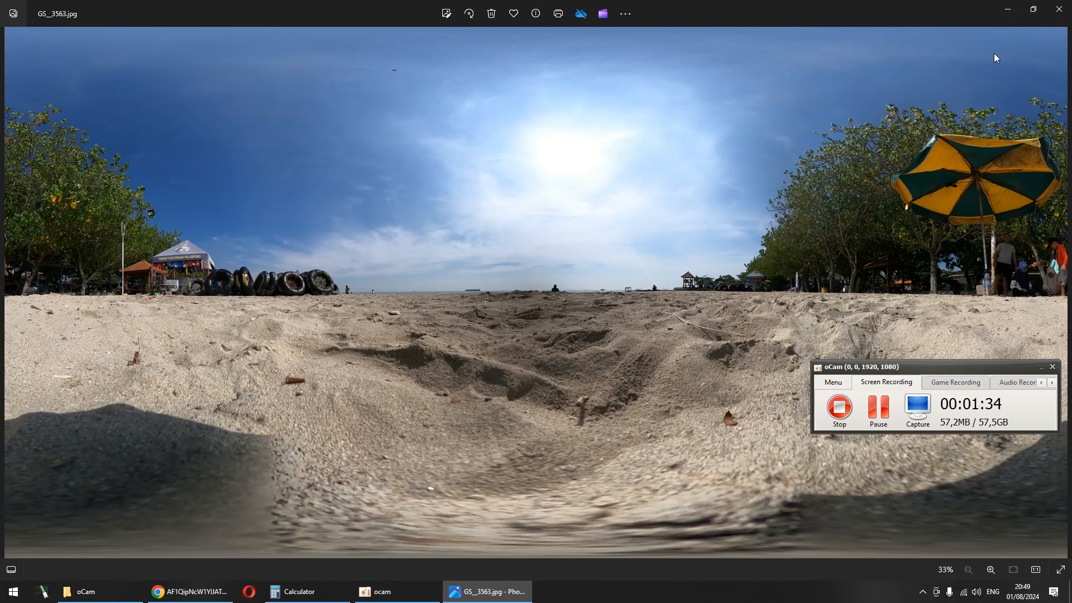
pyautogui.moveTo(747, 20)
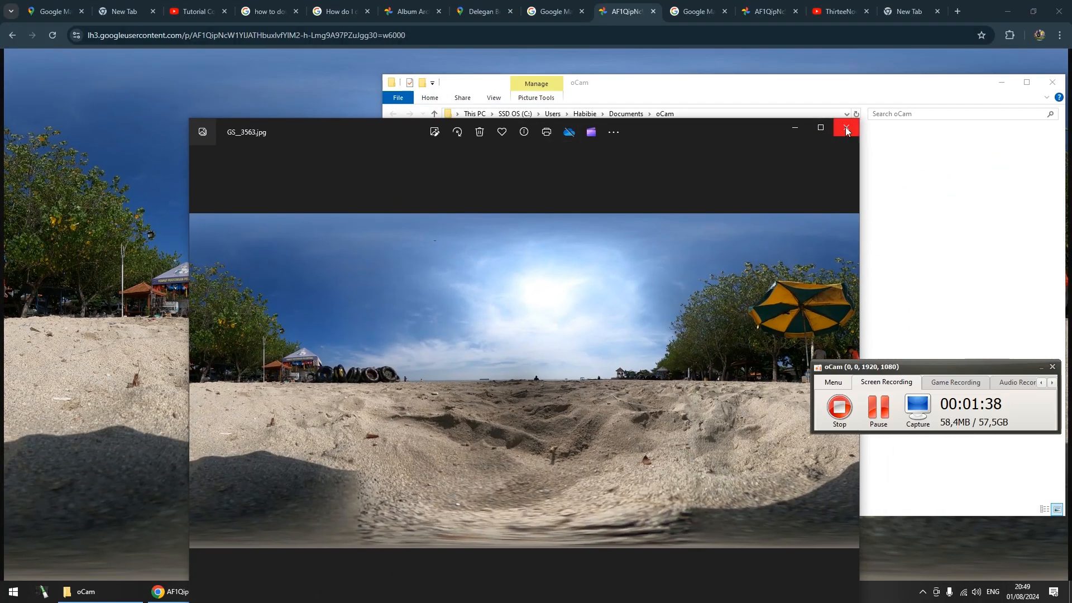
pyautogui.click(846, 128)
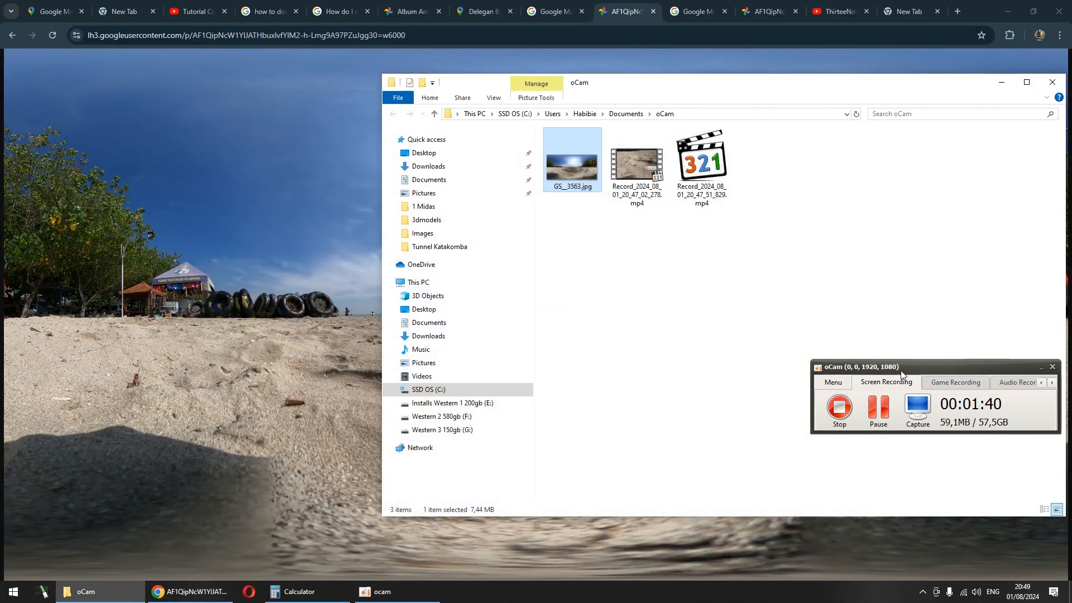